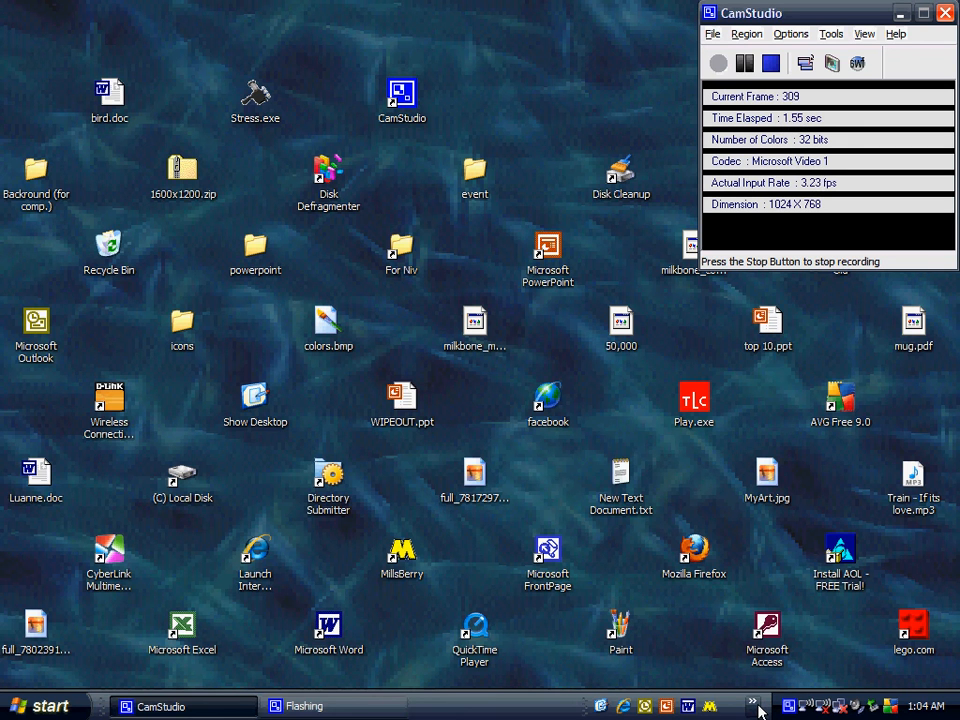
# Step: Launch Paint from the desktop shortcut to get a blank canvas
pyautogui.click(752, 706)
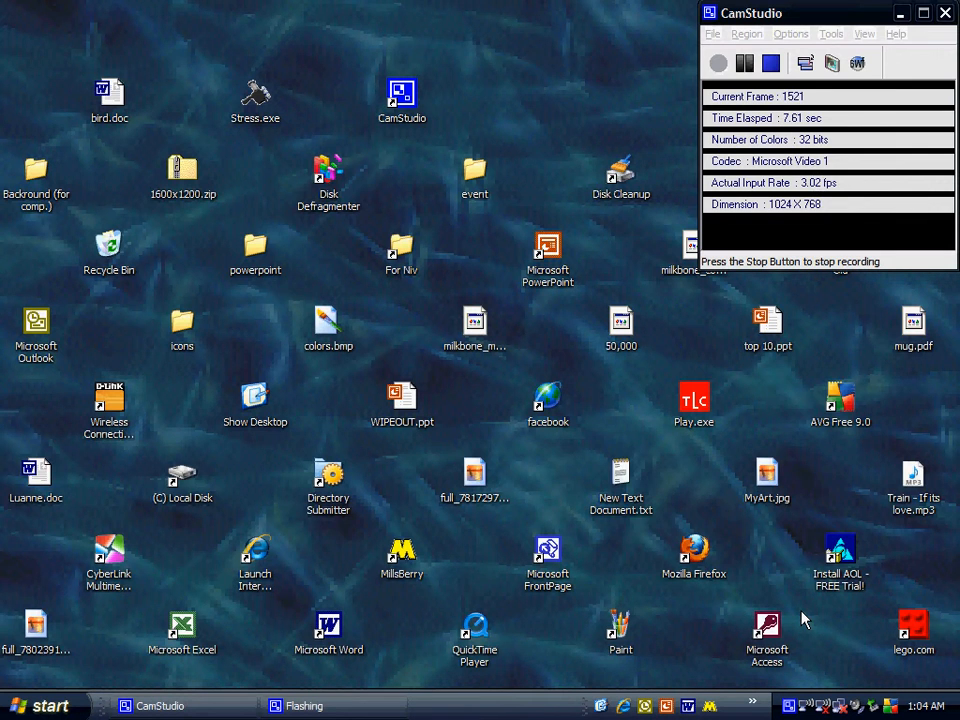
pyautogui.doubleClick(620, 630)
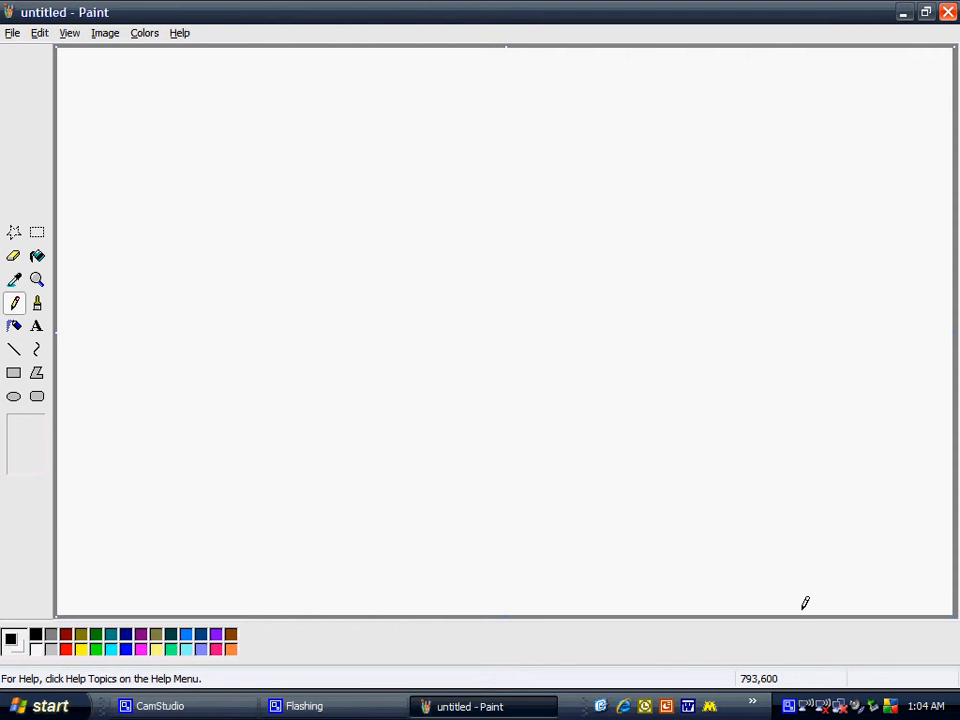
pyautogui.moveTo(80, 420)
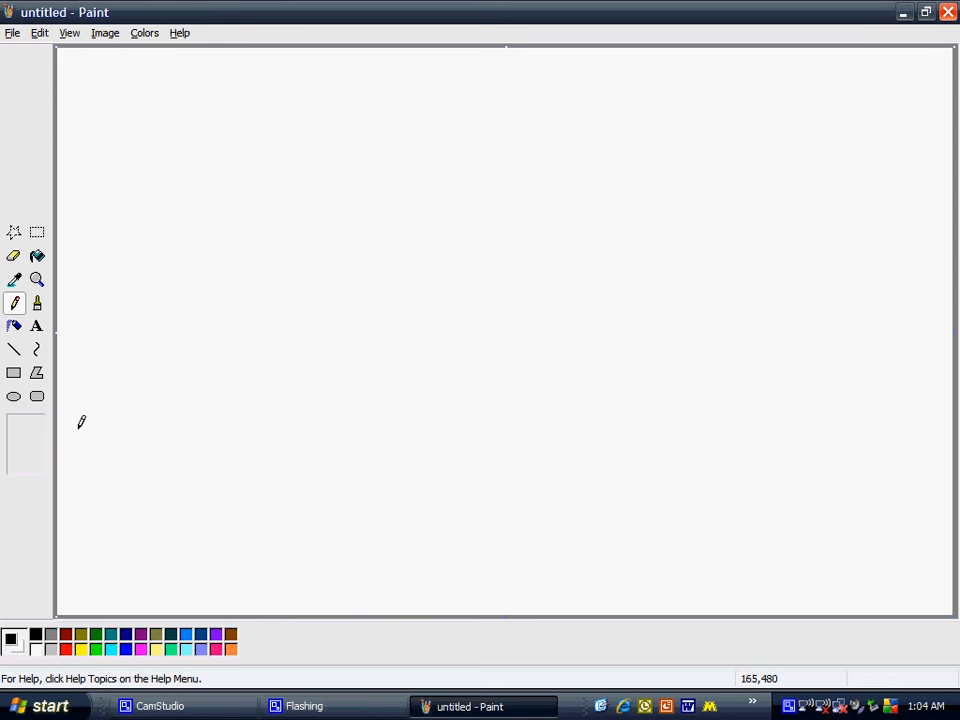
# Step: Choose filled rectangles in green as the shirt colour
pyautogui.click(14, 372)
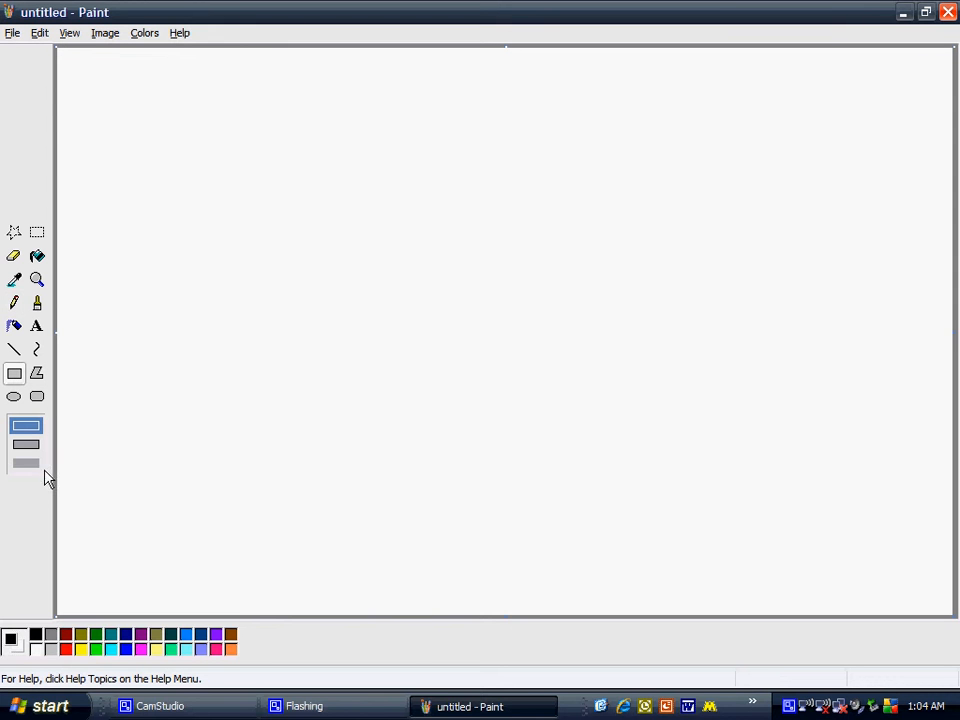
pyautogui.click(26, 464)
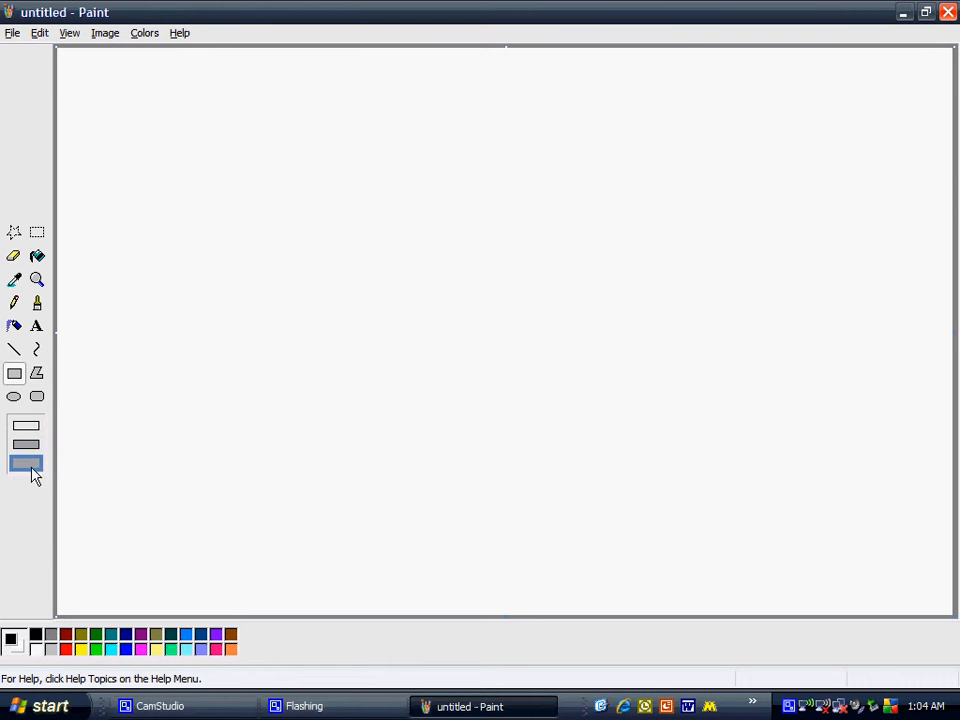
pyautogui.click(14, 348)
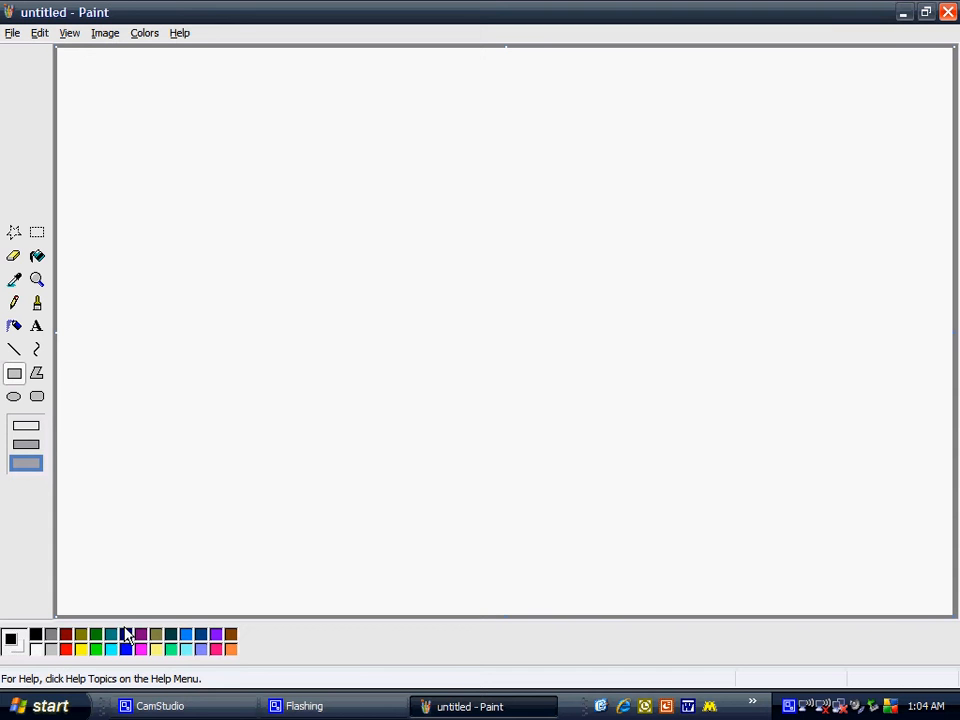
pyautogui.click(96, 634)
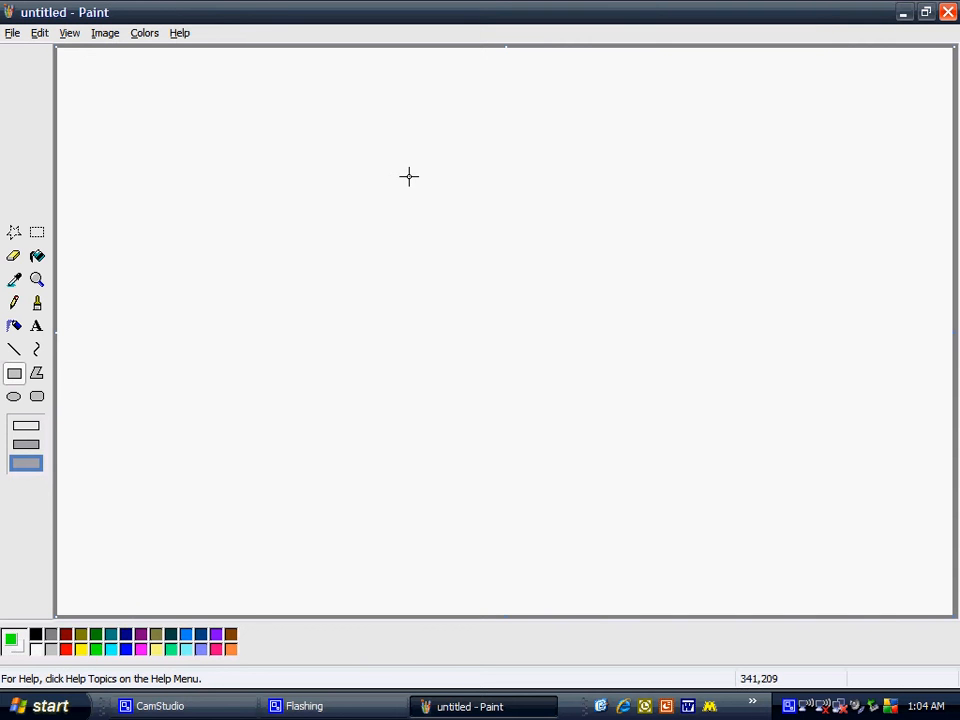
pyautogui.moveTo(404, 290)
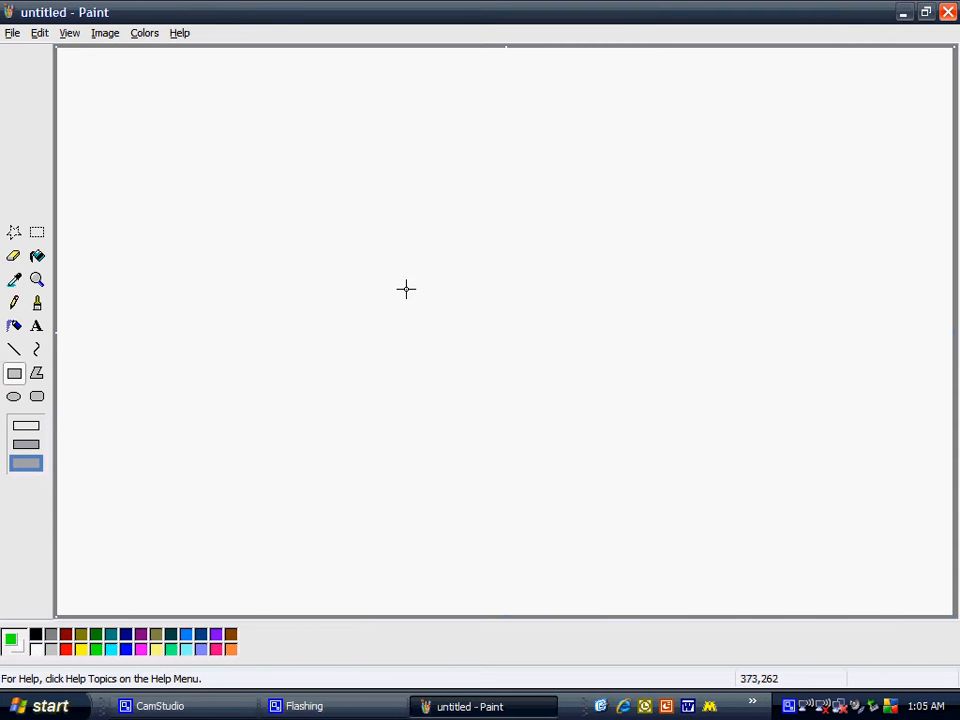
# Step: Draw a tall green block in the centre with a wide green bar across it for arms
pyautogui.moveTo(396, 274); pyautogui.dragTo(570, 528)
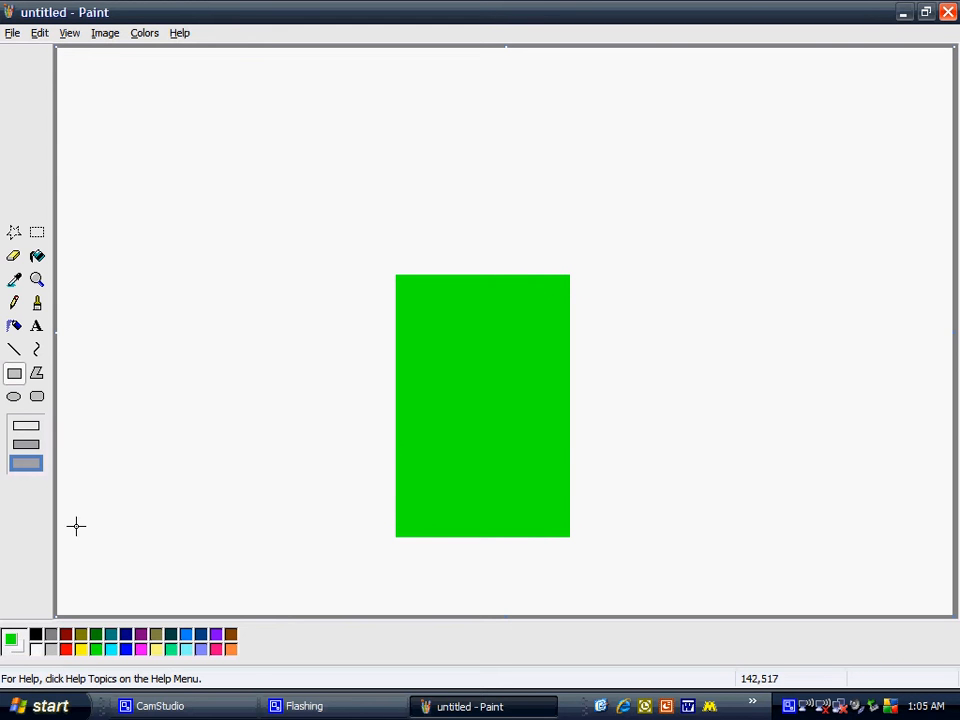
pyautogui.moveTo(264, 380)
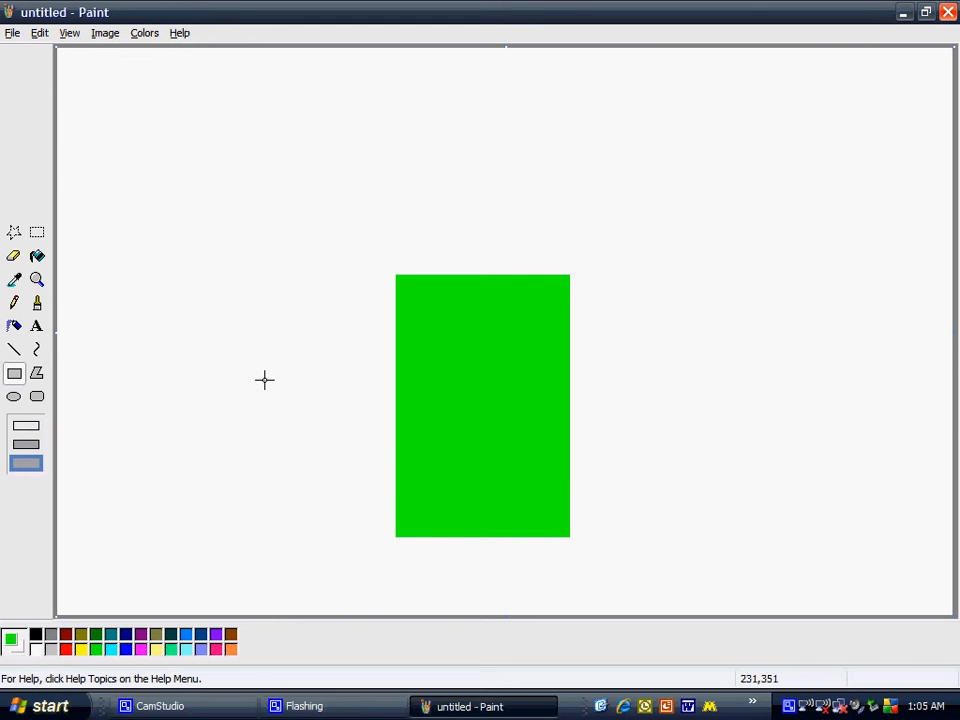
pyautogui.moveTo(264, 396); pyautogui.dragTo(672, 418)
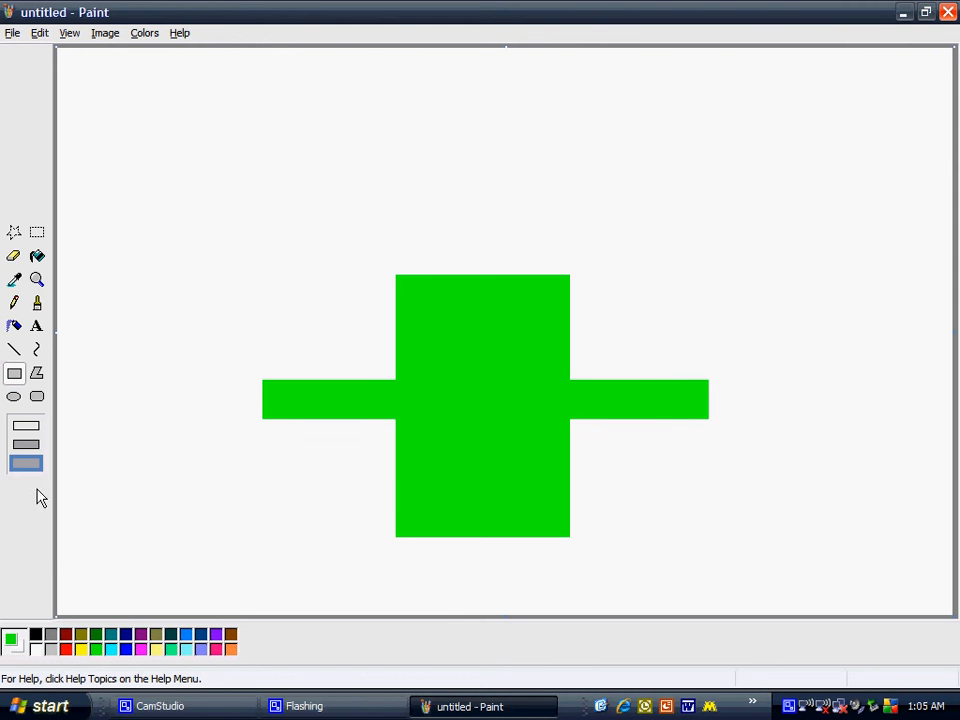
pyautogui.moveTo(162, 656)
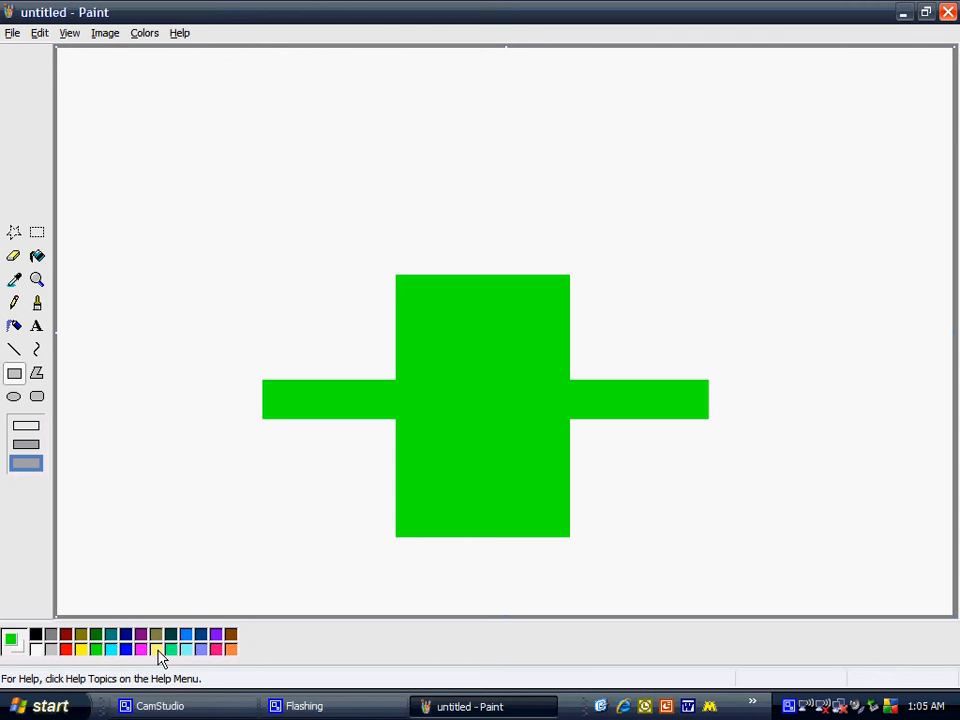
# Step: Choose yellow for the oval head above the shirt
pyautogui.click(14, 636)
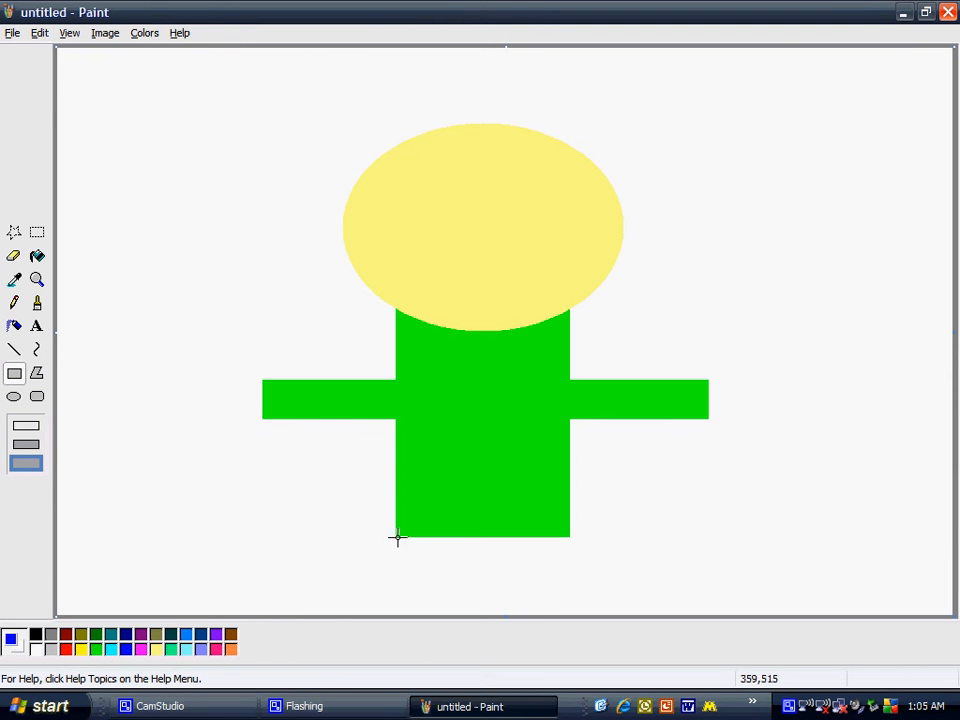
pyautogui.moveTo(392, 532)
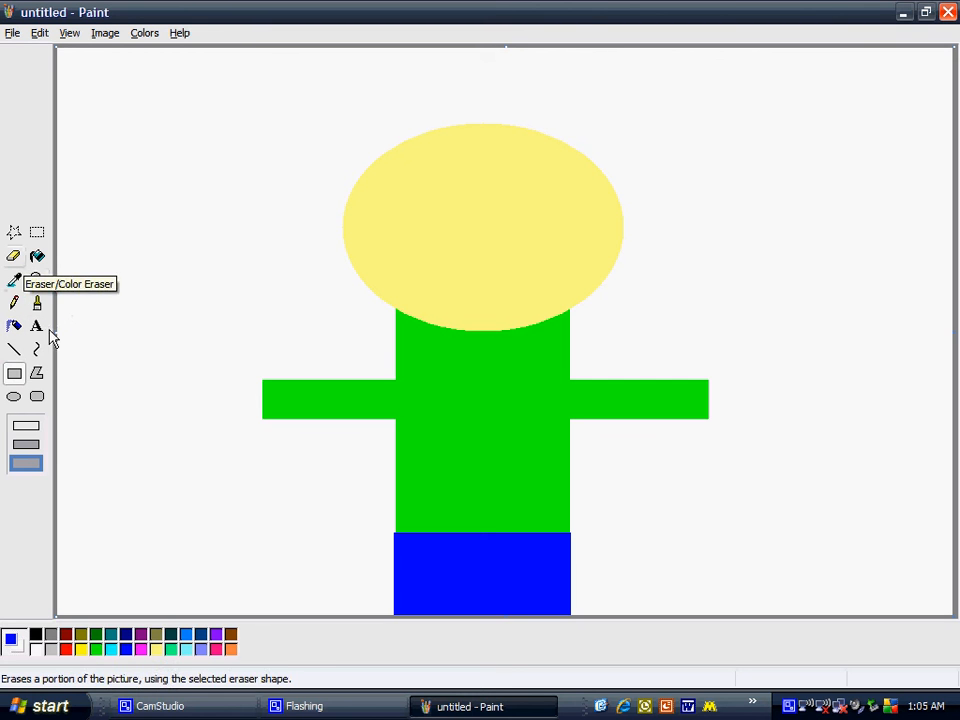
# Step: Cut a white filled triangle at the bottom centre of the blue pants to separate the legs
pyautogui.click(36, 374)
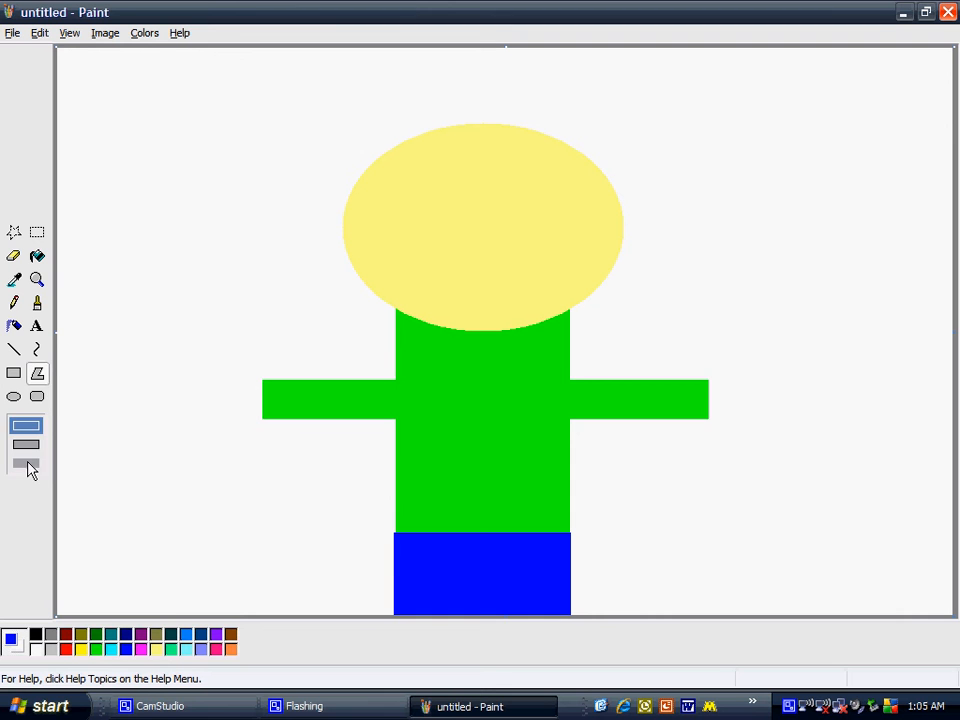
pyautogui.click(26, 464)
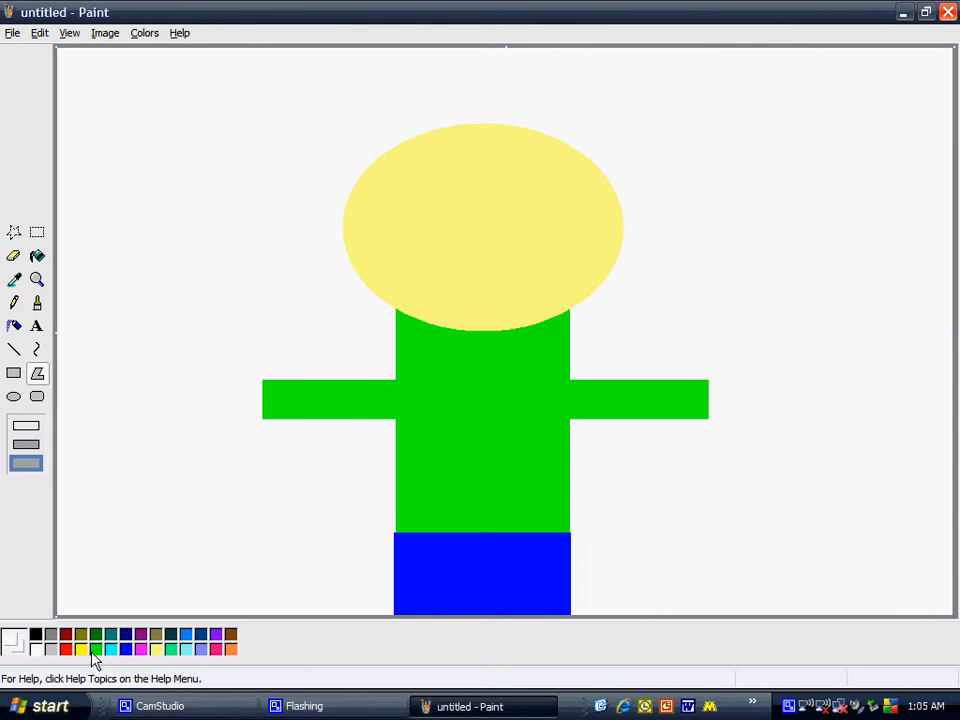
pyautogui.moveTo(448, 624)
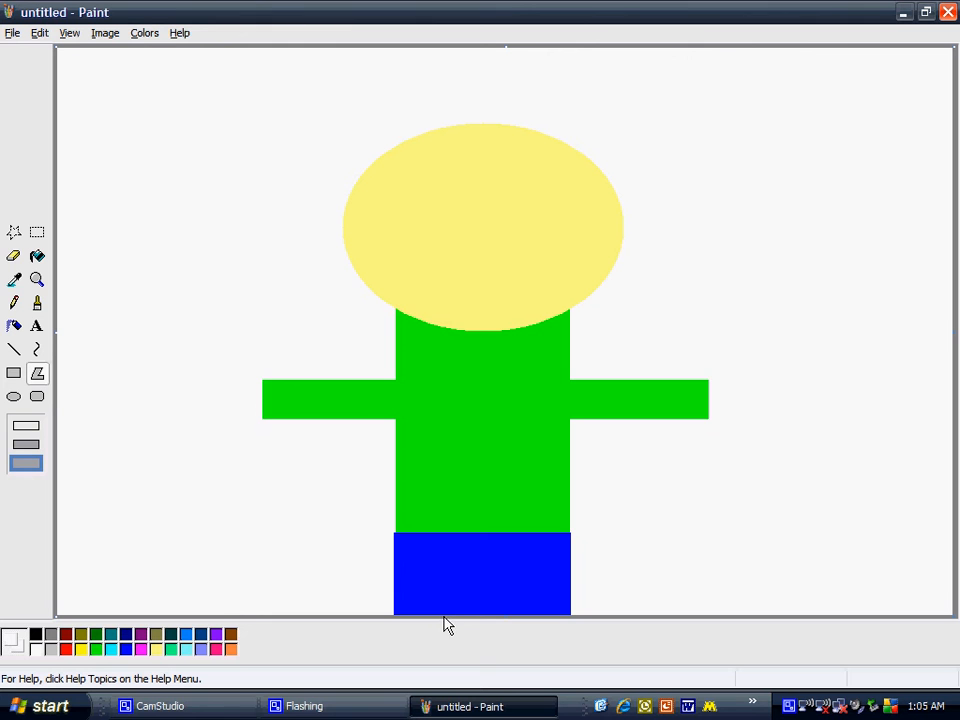
pyautogui.moveTo(452, 610)
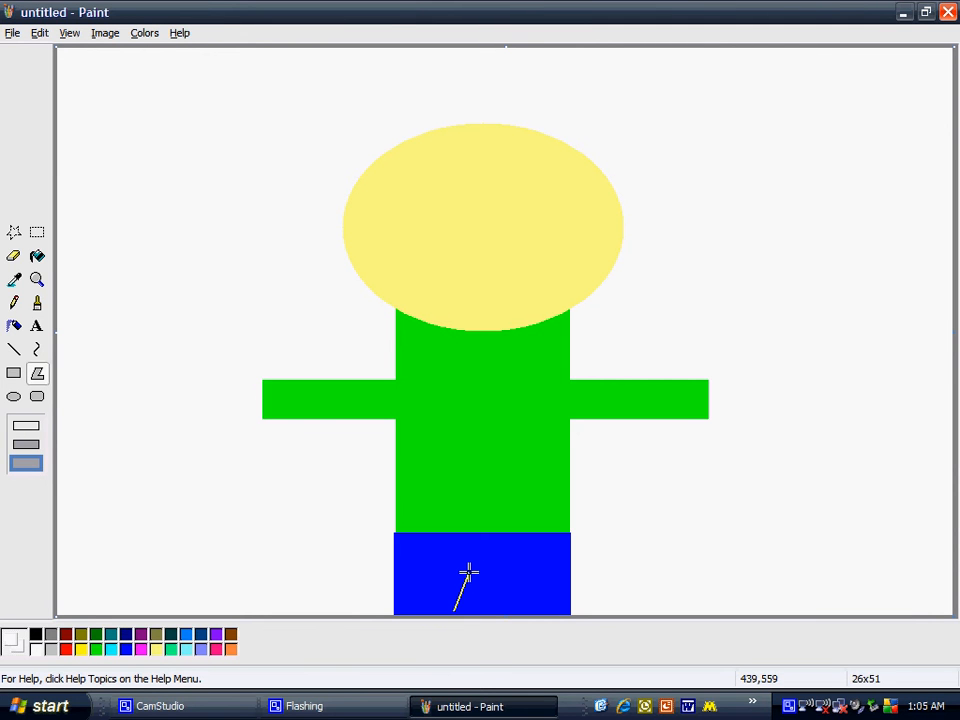
pyautogui.moveTo(468, 570); pyautogui.dragTo(490, 616)
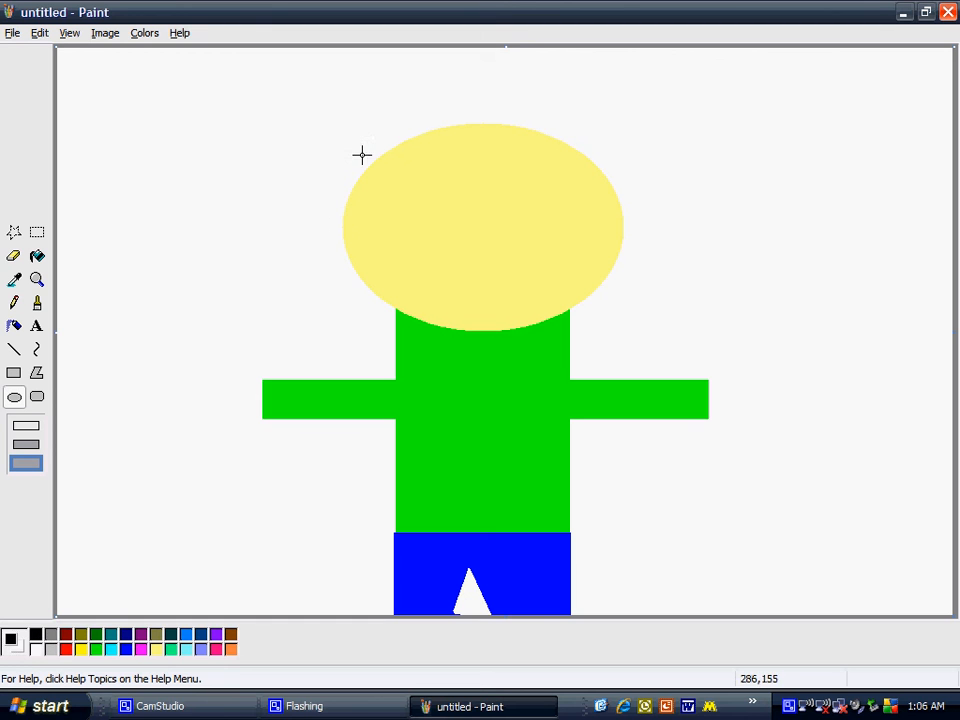
pyautogui.moveTo(36, 656)
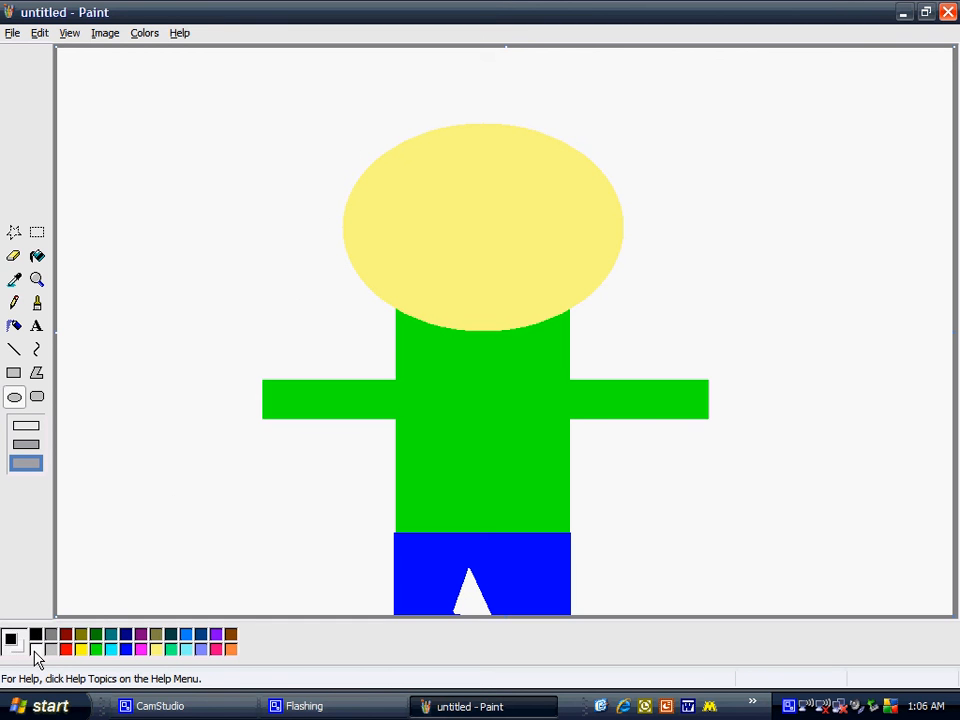
pyautogui.moveTo(436, 192)
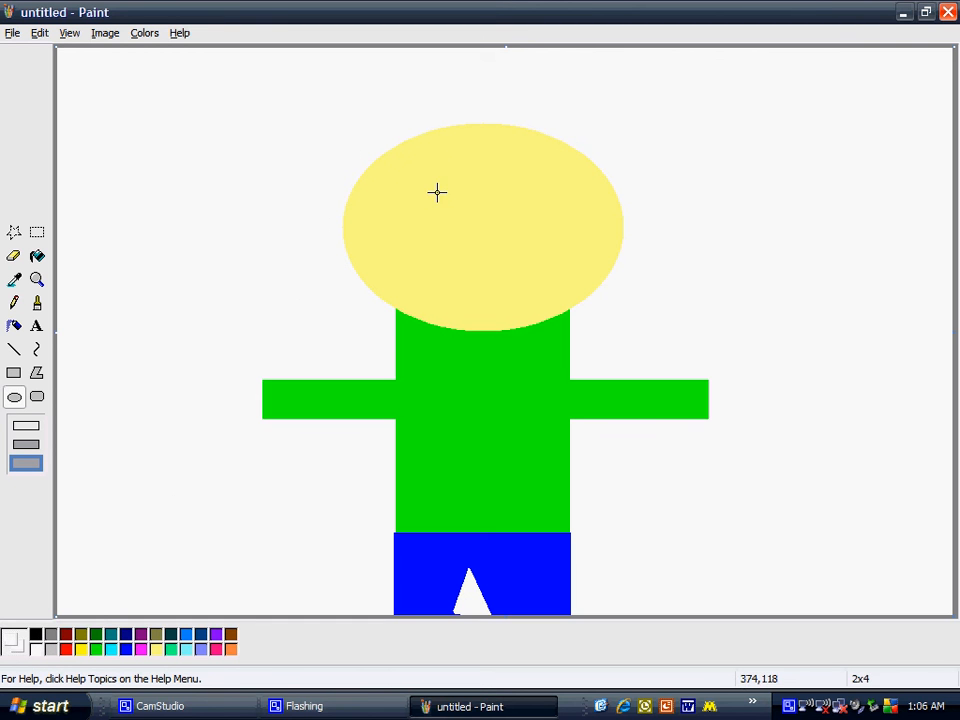
# Step: Draw two white eyes on the head with black pupils inside them
pyautogui.moveTo(416, 164); pyautogui.dragTo(460, 210)
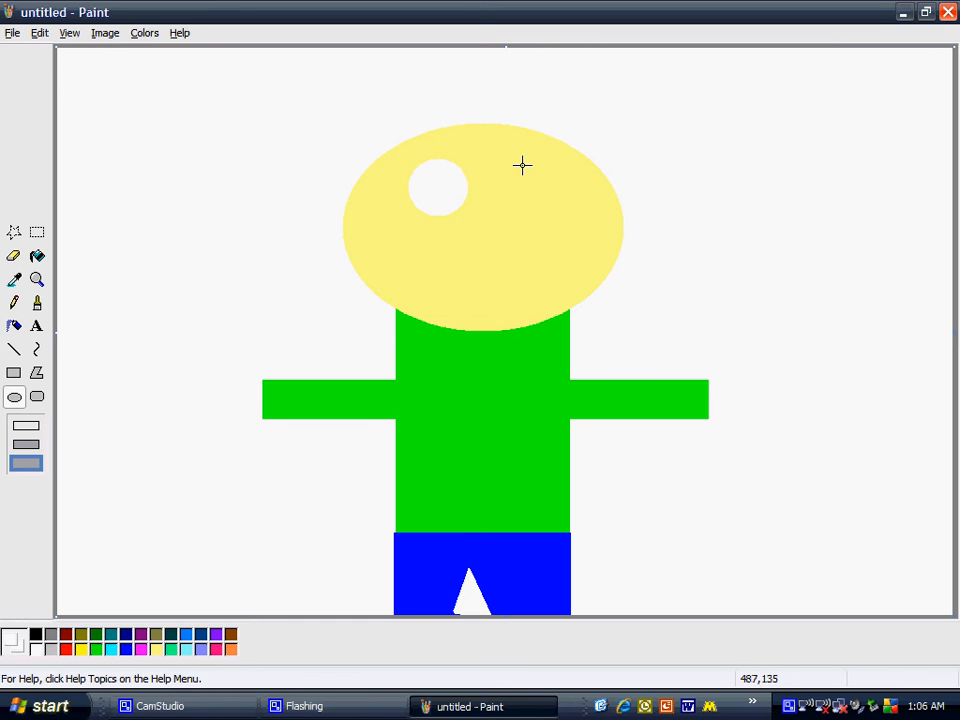
pyautogui.moveTo(510, 164); pyautogui.dragTo(570, 220)
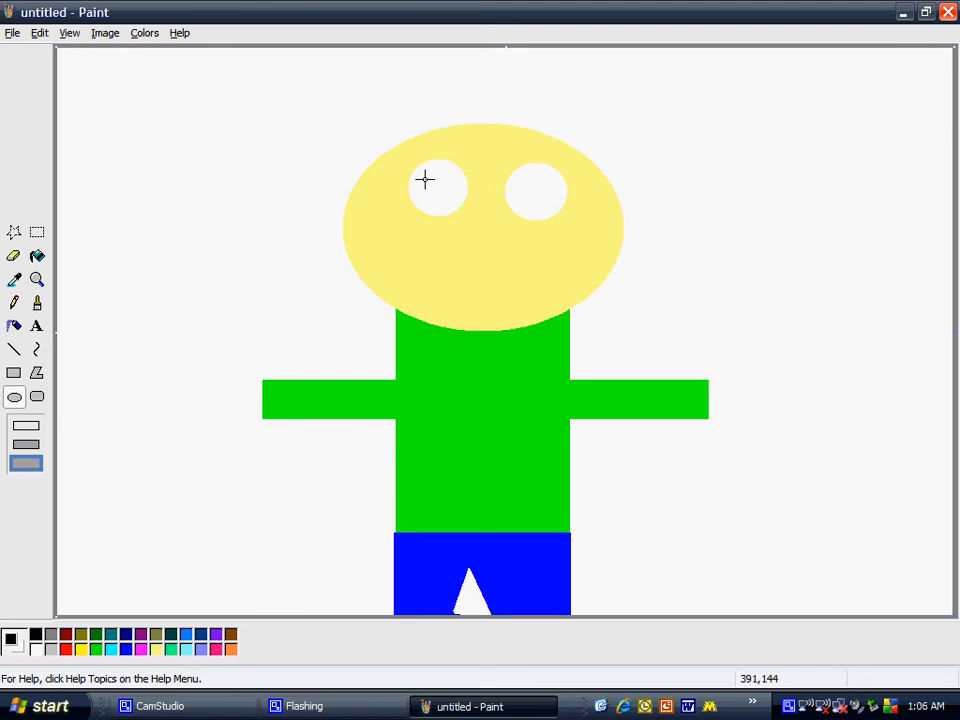
pyautogui.click(440, 190)
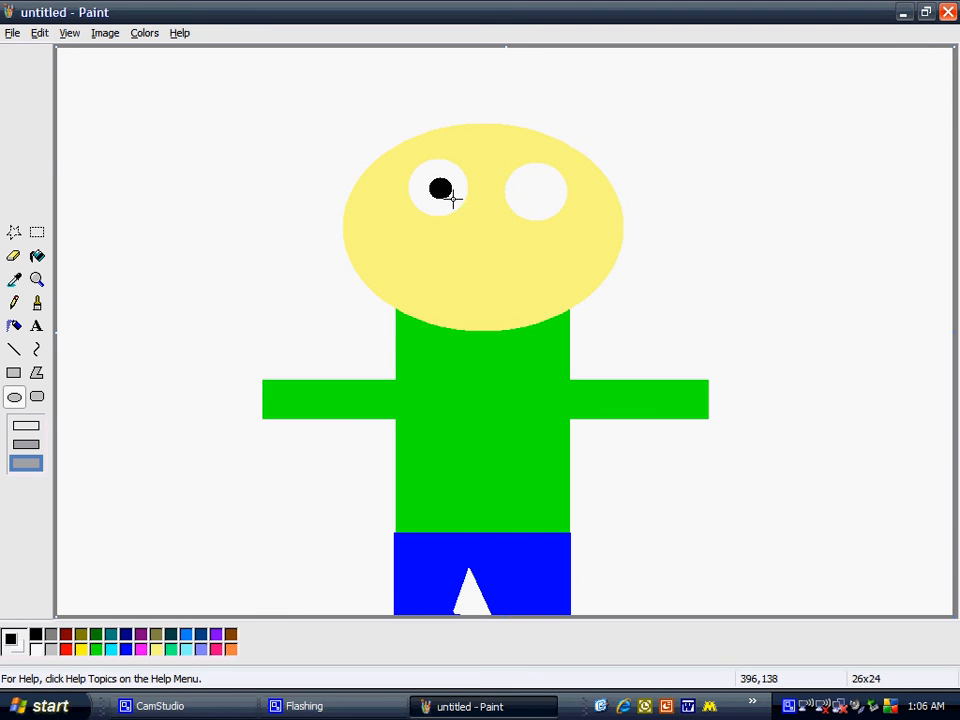
pyautogui.click(536, 192)
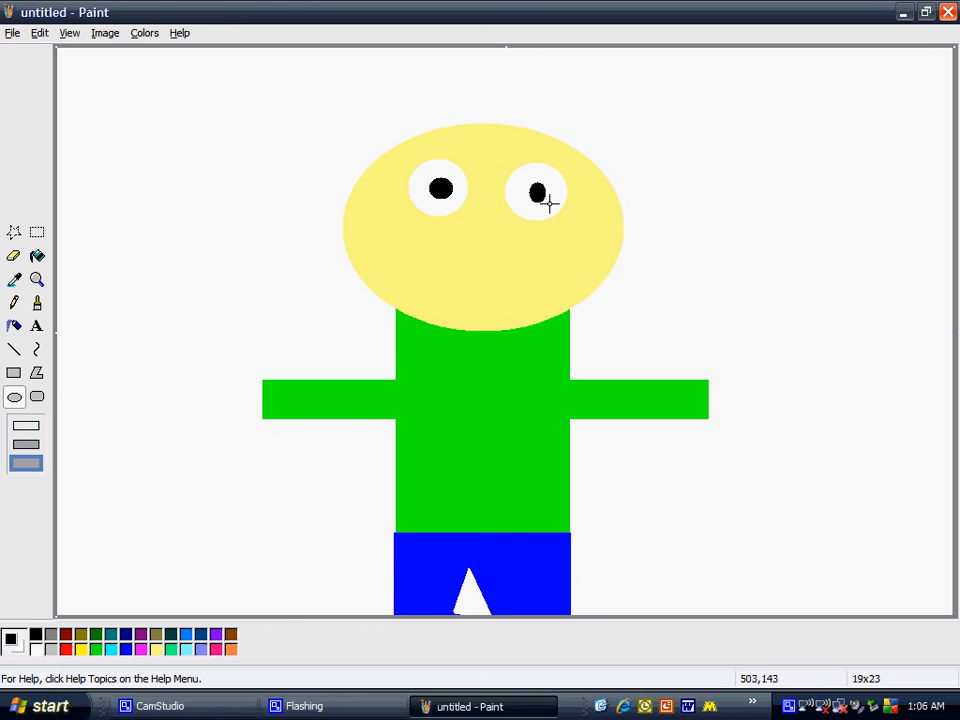
# Step: Draw a wide black open mouth below the eyes
pyautogui.click(36, 374)
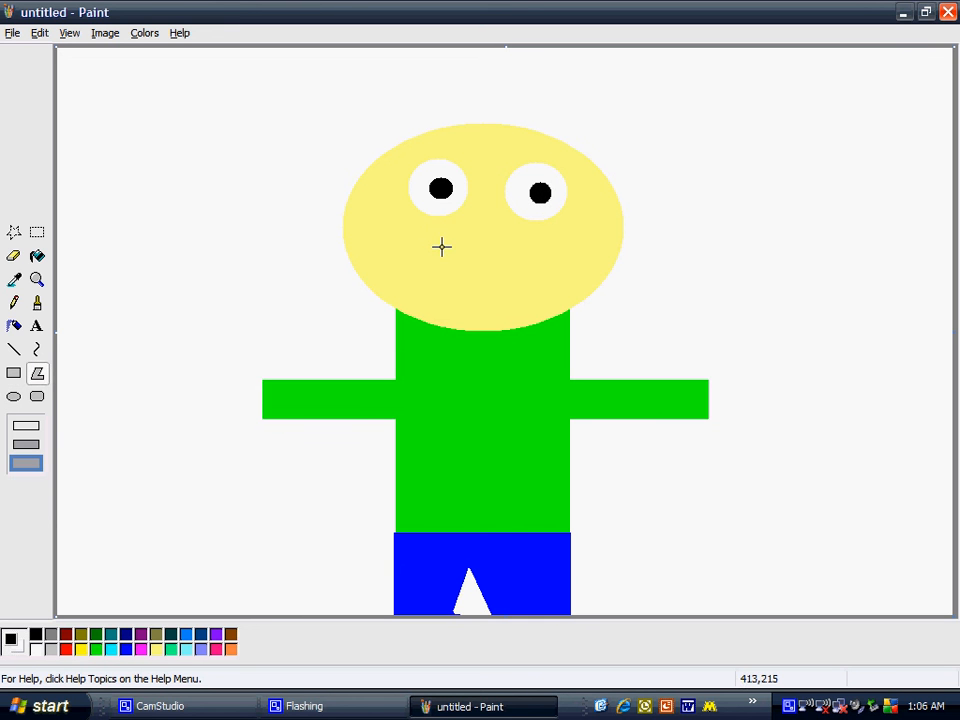
pyautogui.moveTo(438, 248); pyautogui.dragTo(556, 248)
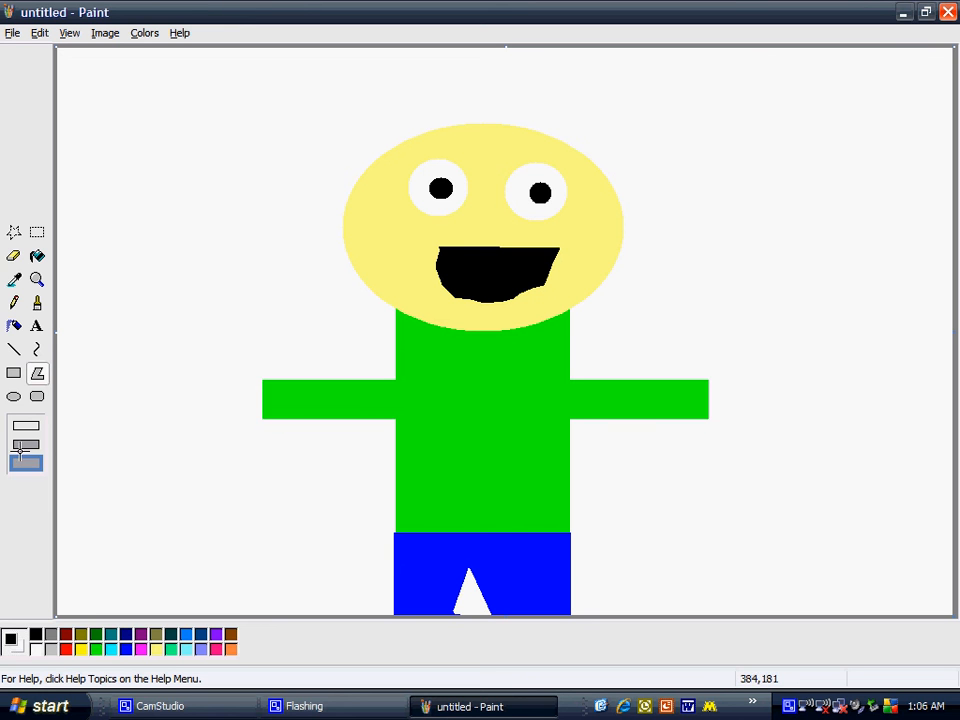
# Step: Scribble brown hair strands over the top of the head, one stroke landing across the face
pyautogui.click(12, 348)
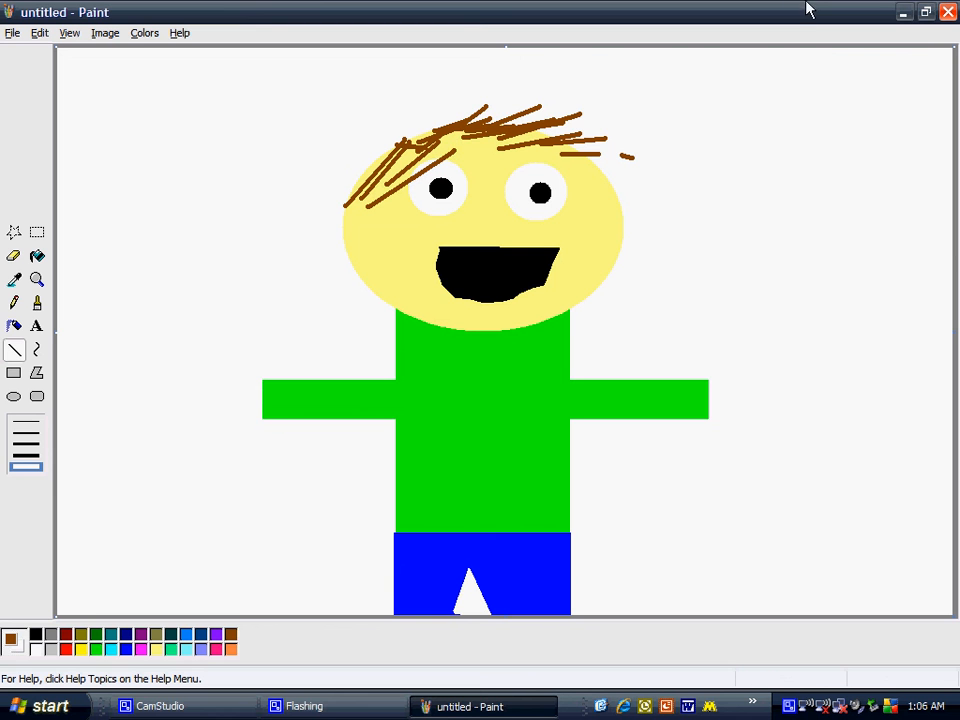
pyautogui.moveTo(456, 146)
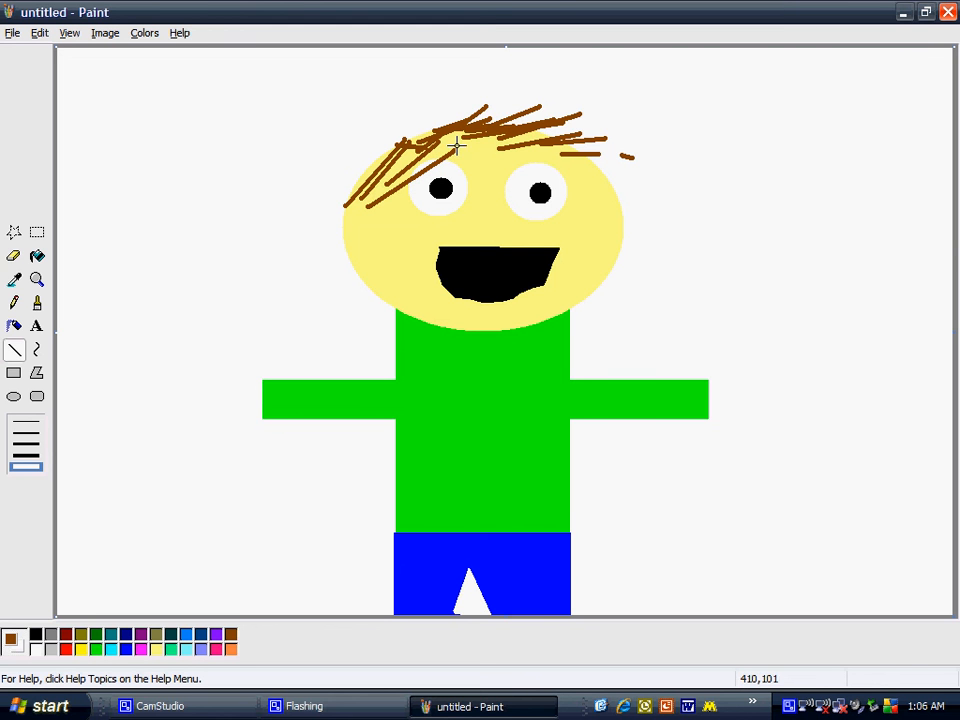
pyautogui.moveTo(456, 150); pyautogui.dragTo(576, 108)
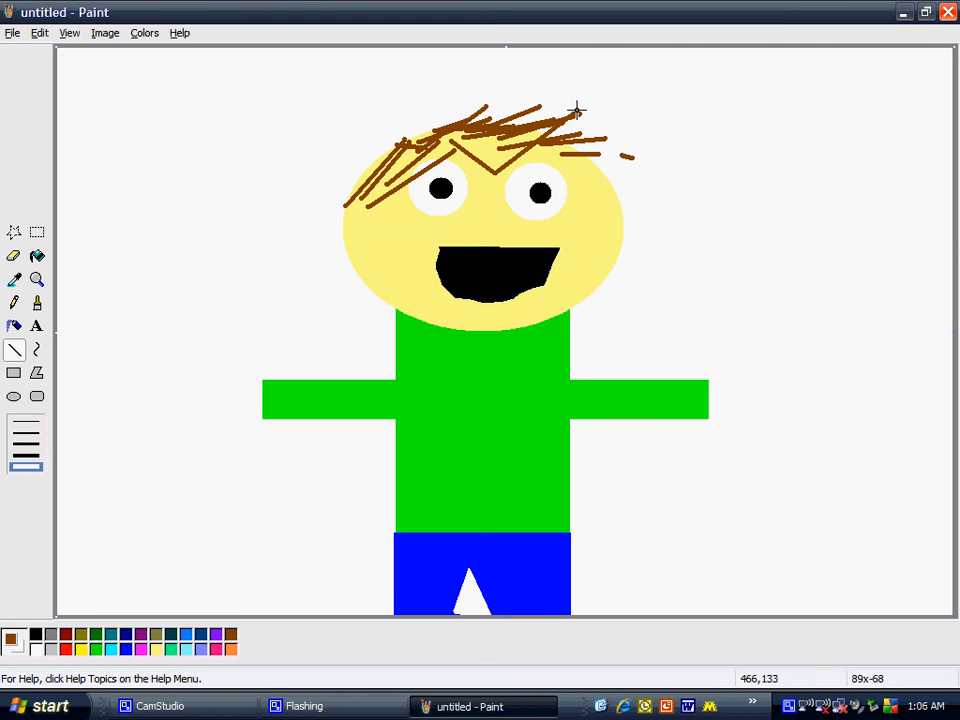
pyautogui.moveTo(506, 224)
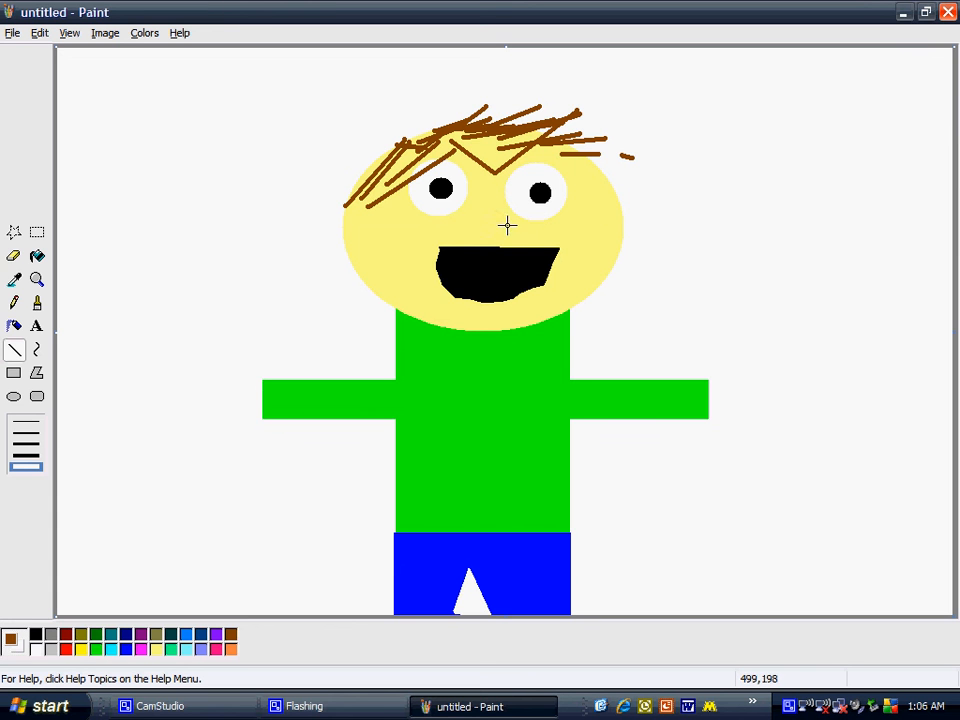
pyautogui.moveTo(506, 224); pyautogui.dragTo(610, 268)
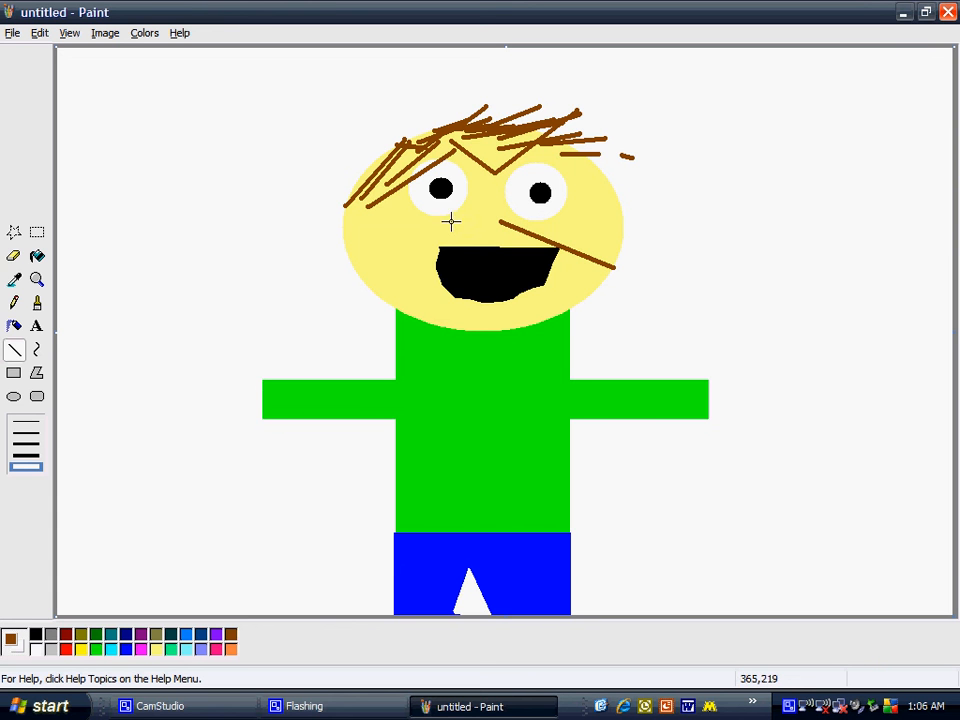